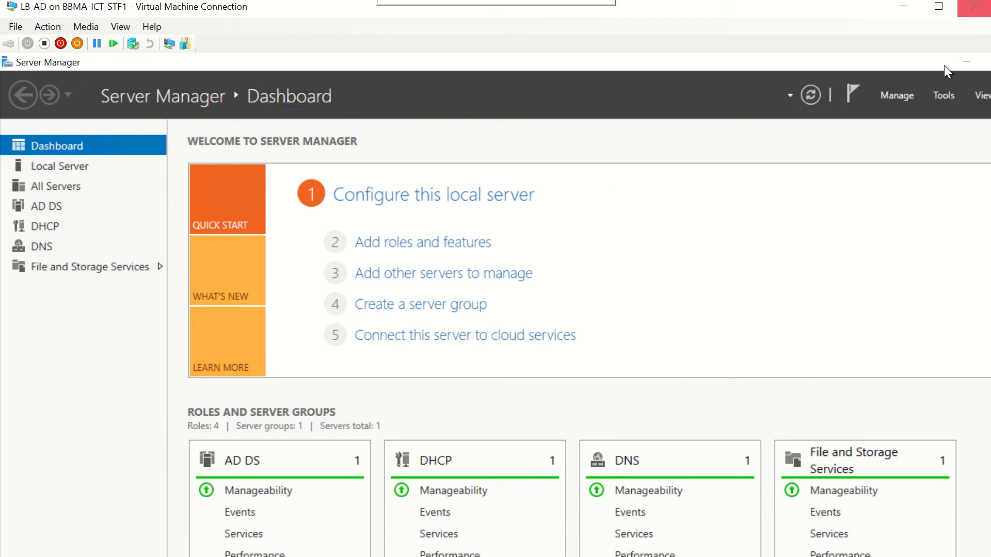
- Launch the DHCP console and expand lb-ad.itsupport.net down to its IPv4 scopes, options, policies and filters
click(942, 95)
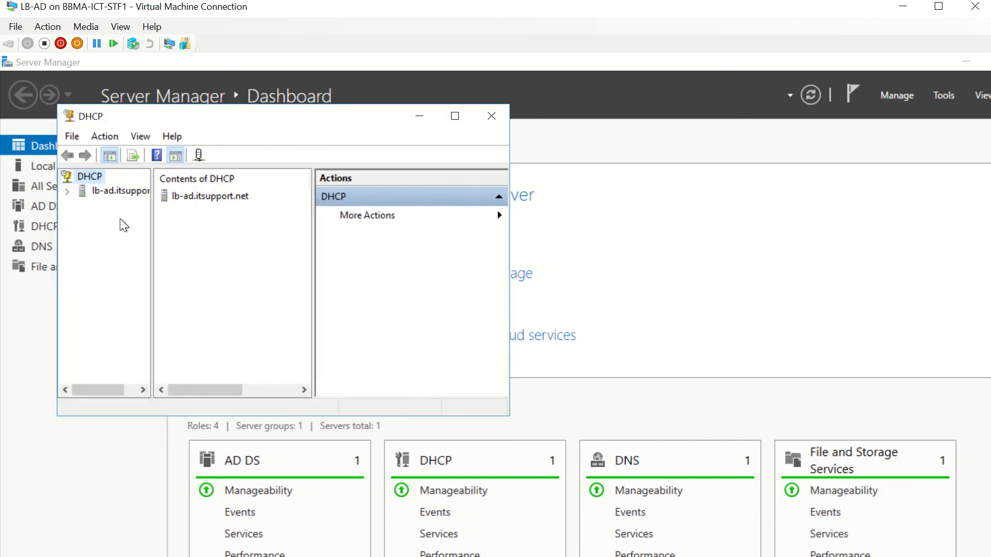
click(68, 190)
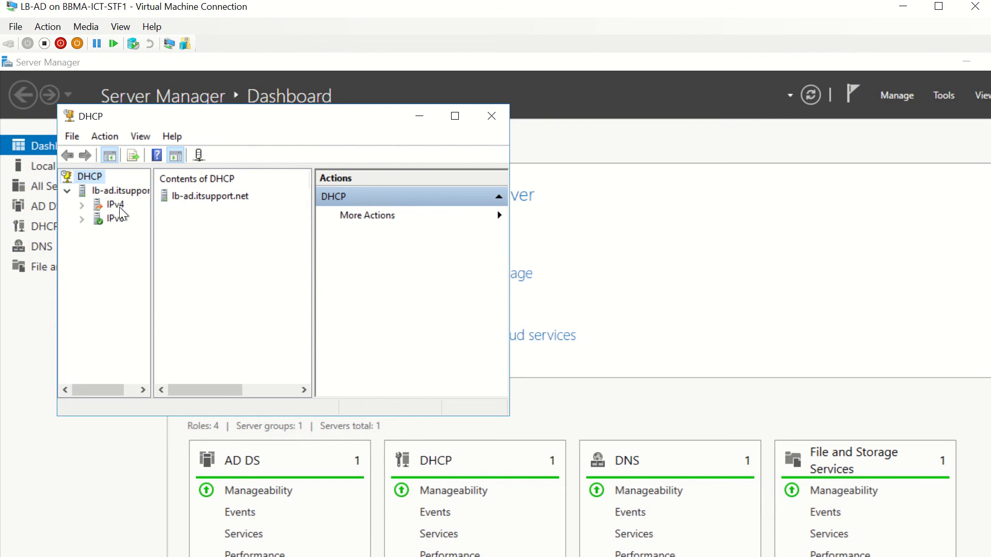
click(114, 205)
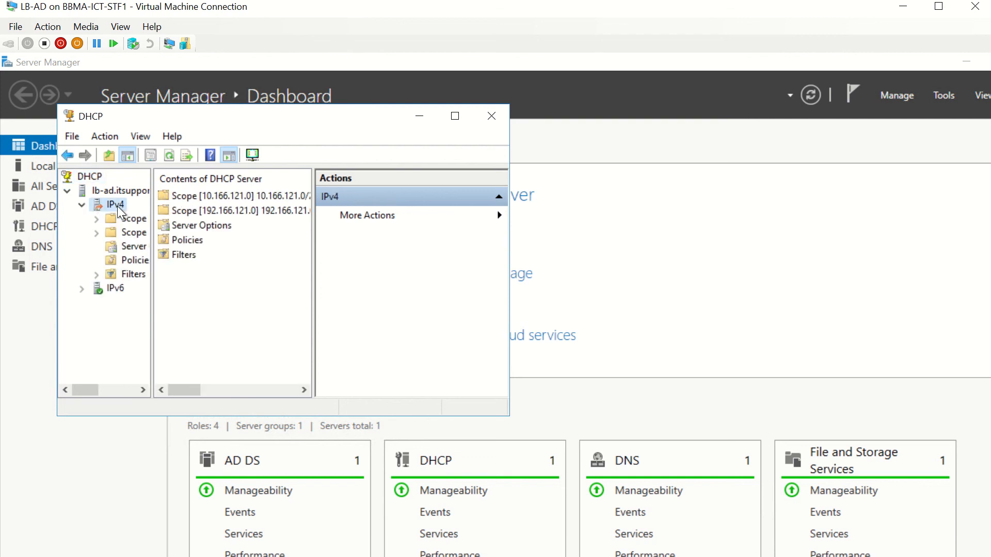
- Bring up the IPv4 Properties on the DNS settings, showing name protection currently disabled
right_click(116, 203)
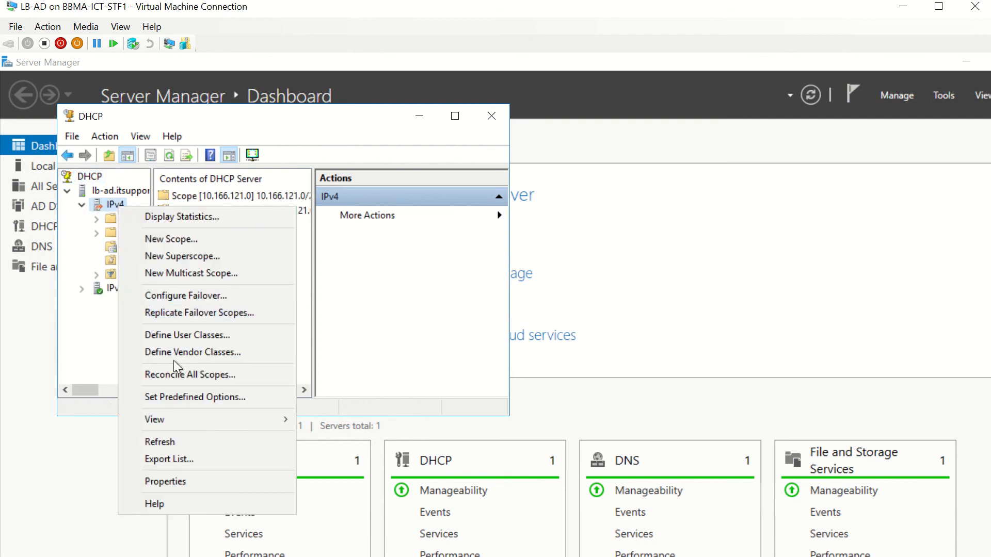
mouse_move(176, 482)
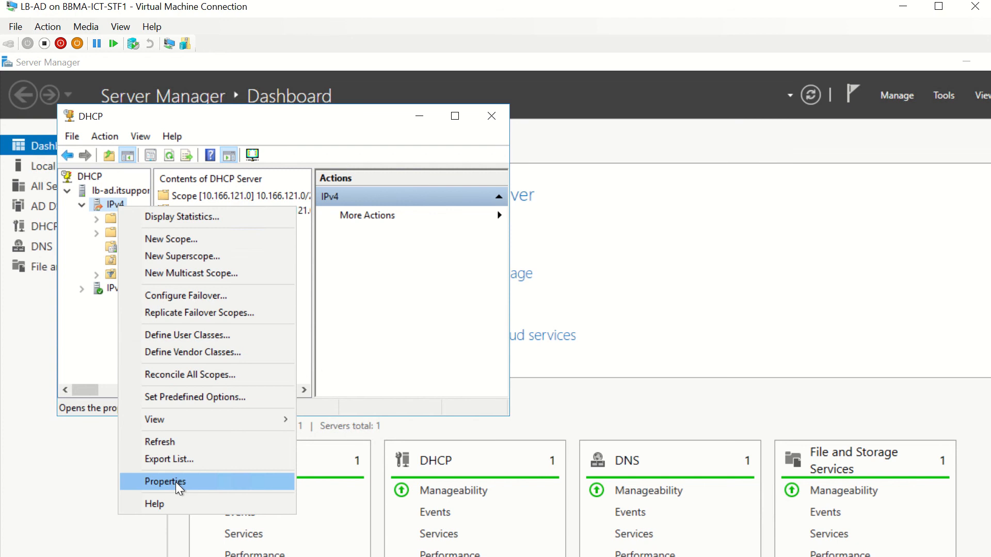
click(165, 482)
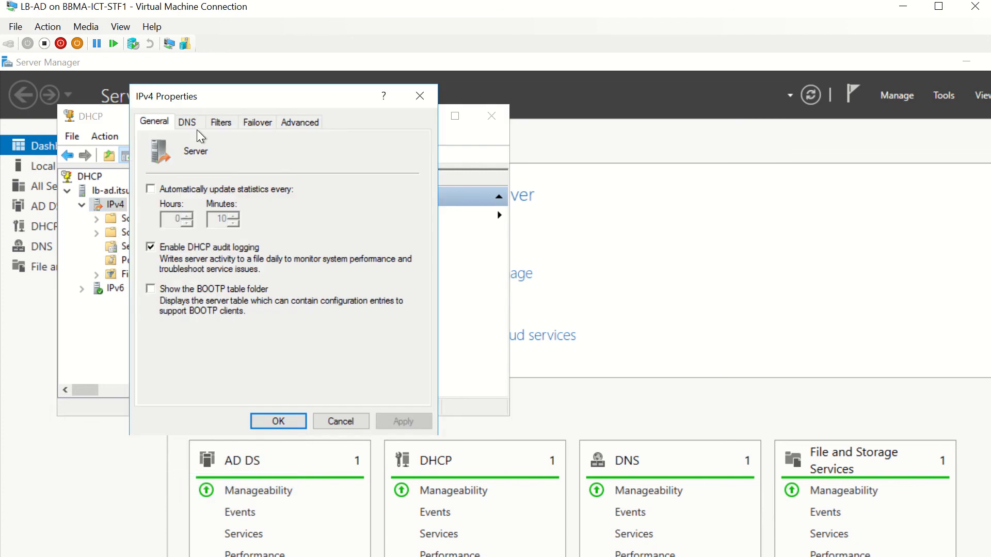
click(187, 122)
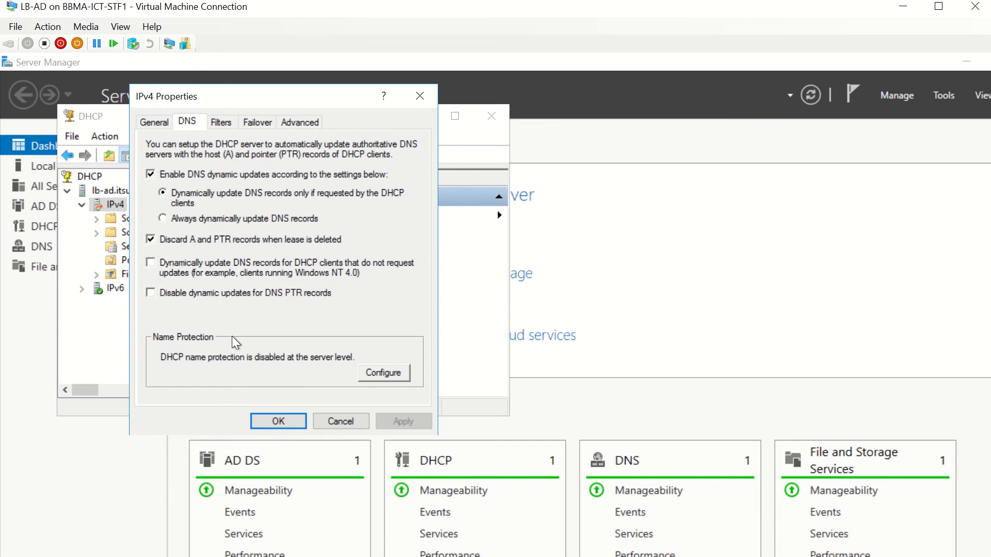
- Tick Enable Name Protection in the server-level Name Protection settings and confirm the IPv4 Properties
click(383, 372)
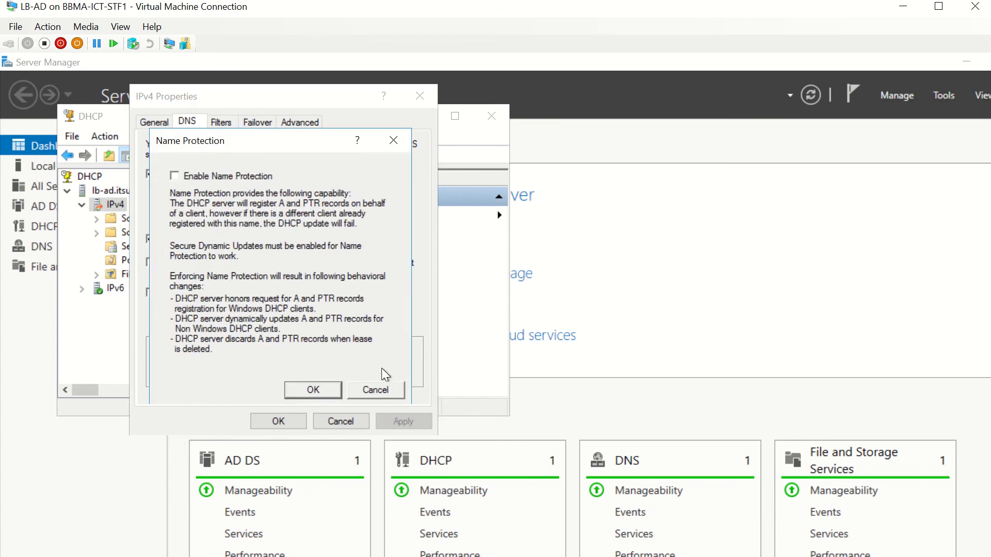
click(175, 175)
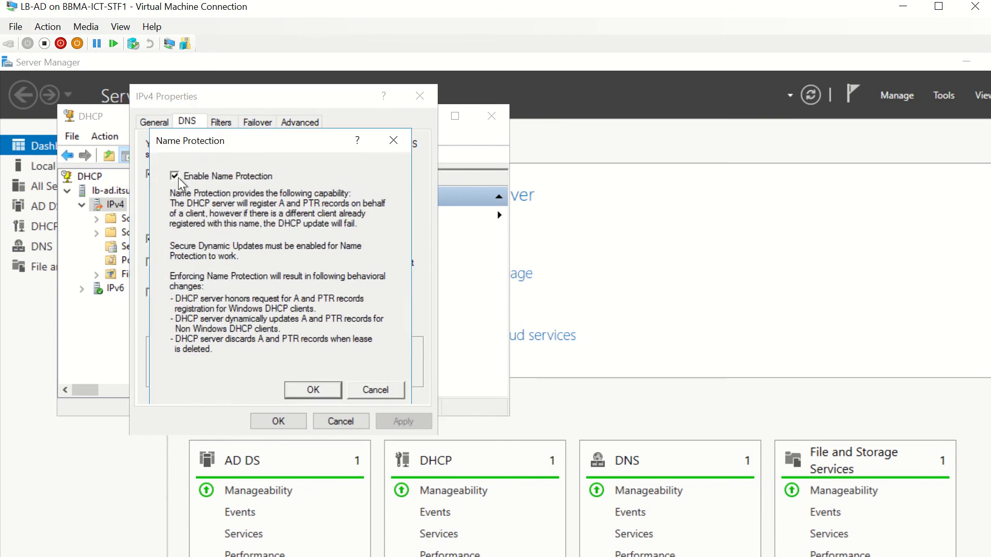
mouse_move(312, 390)
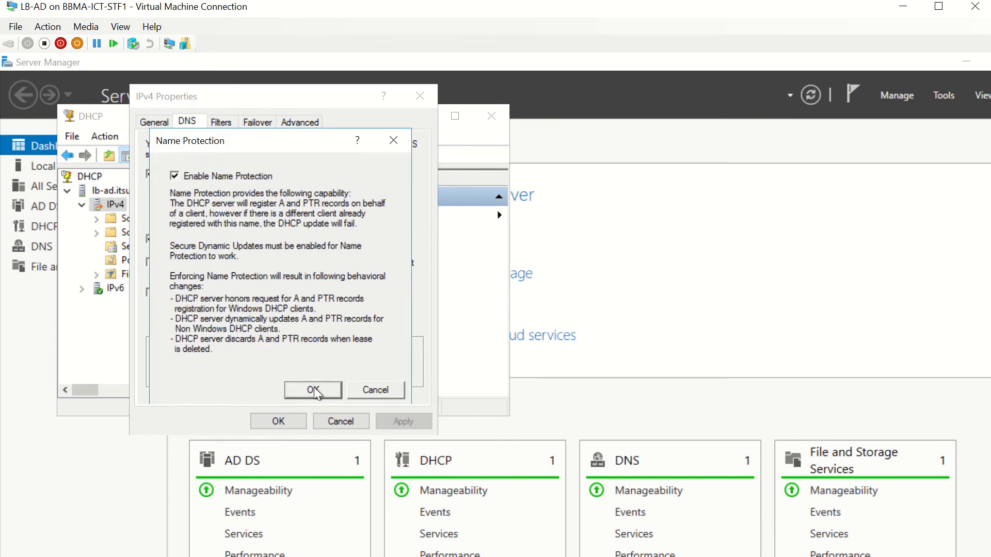
mouse_move(302, 314)
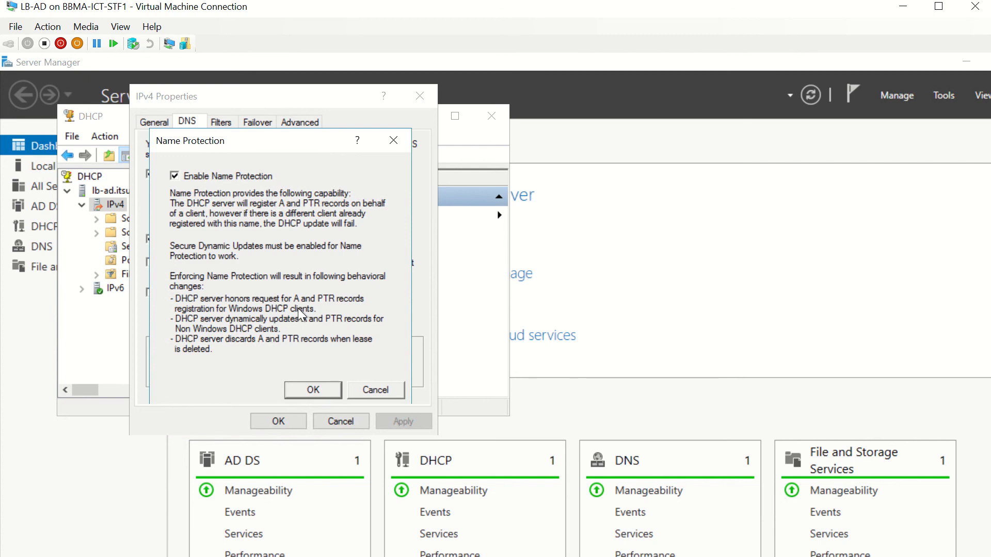
mouse_move(253, 355)
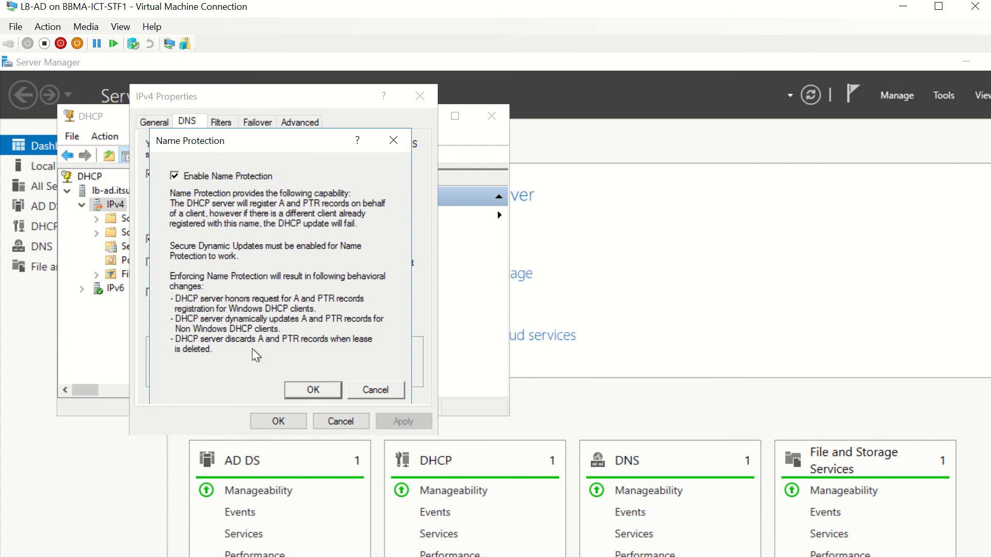
mouse_move(309, 389)
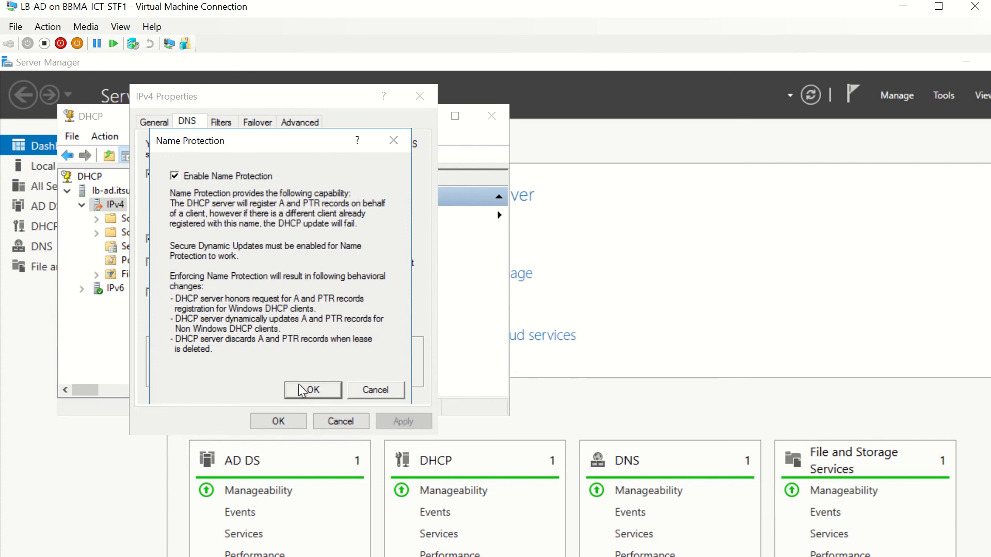
click(313, 390)
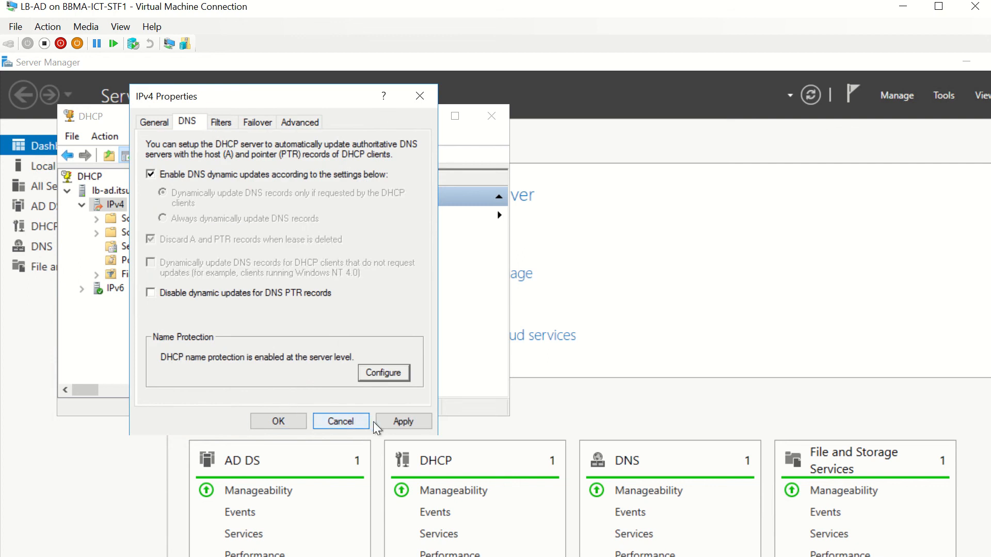
click(339, 421)
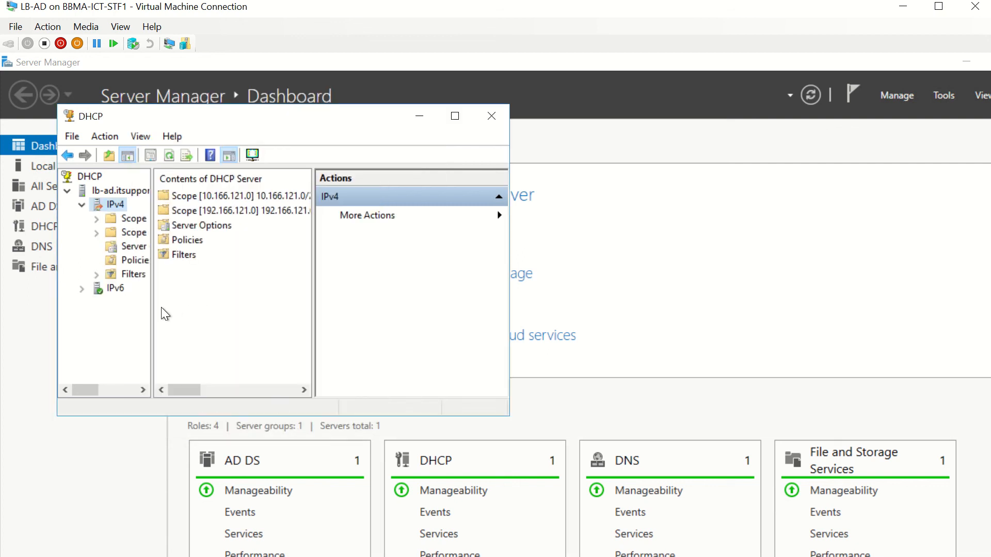